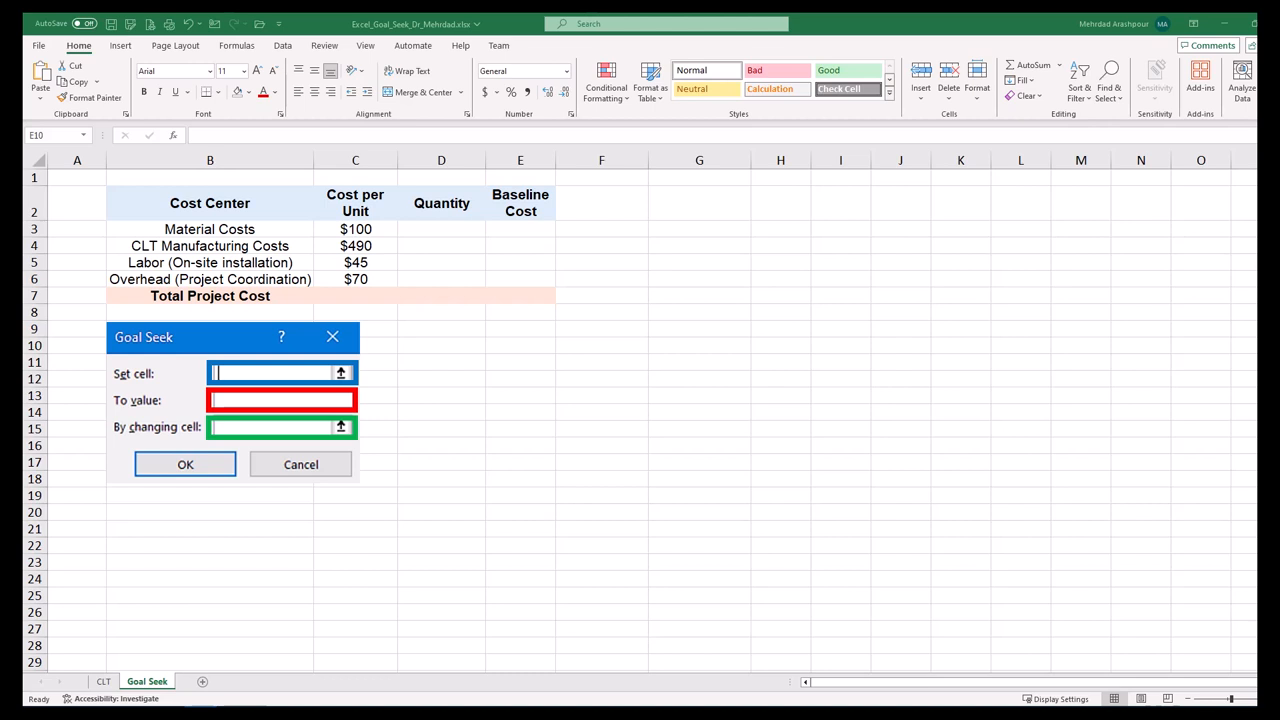
Cancel the Goal Seek dialog, leaving the cost table untouched
{"action": "left_click", "coordinate": [300, 464]}
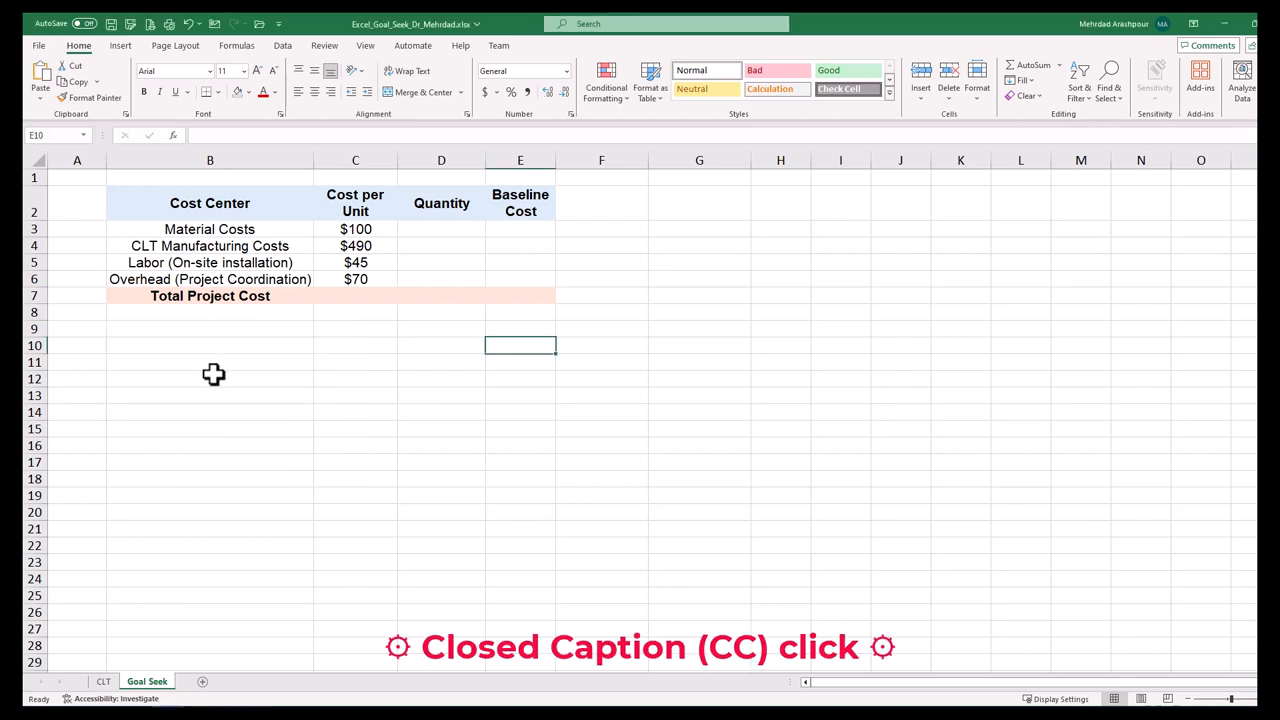
{"action": "mouse_move", "coordinate": [212, 376]}
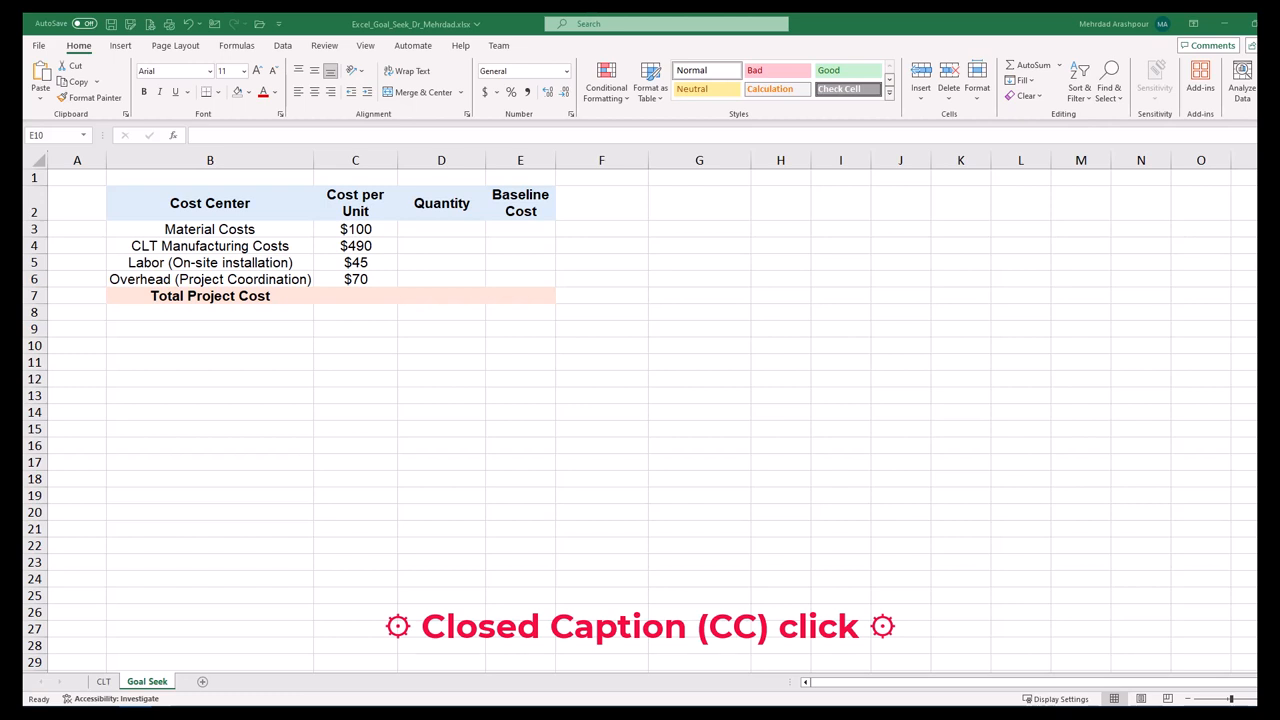
Enter quantity 500 for Material Costs and compute its $50,000 baseline cost as unit cost × quantity
{"action": "type", "text": "5"}
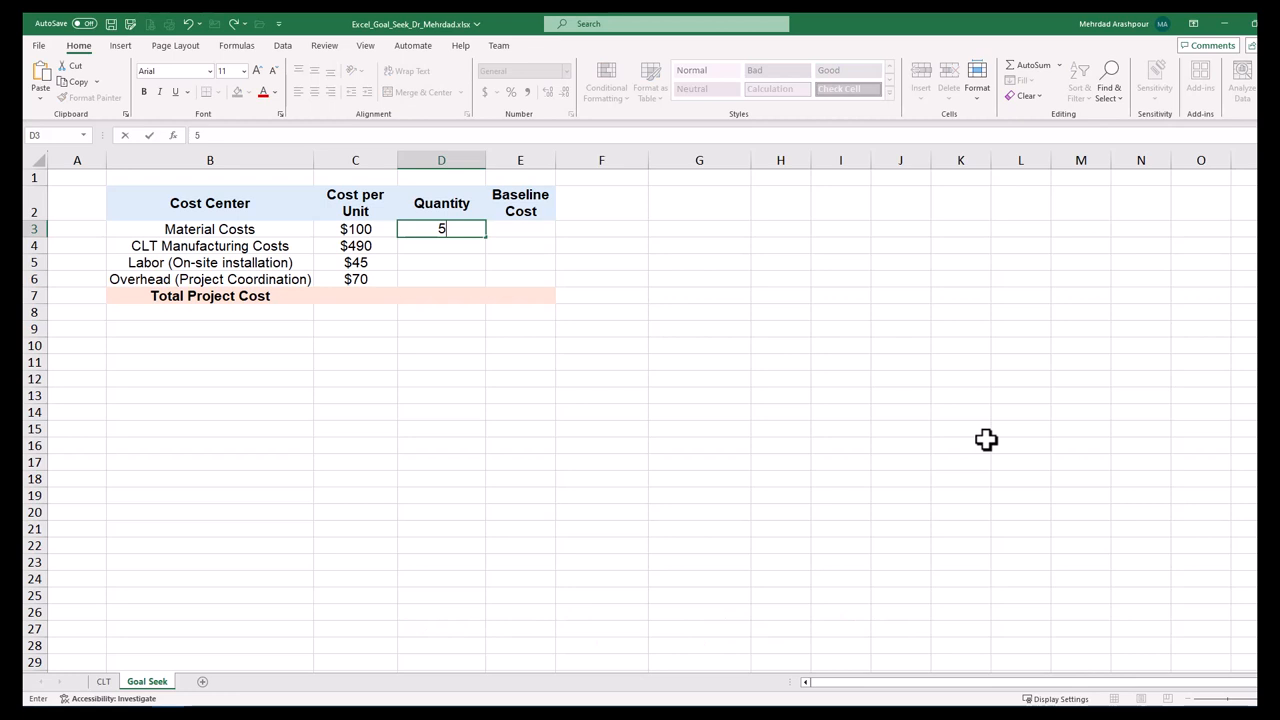
{"action": "type", "text": "00"}
{"action": "left_click", "coordinate": [520, 228]}
{"action": "type", "text": "="}
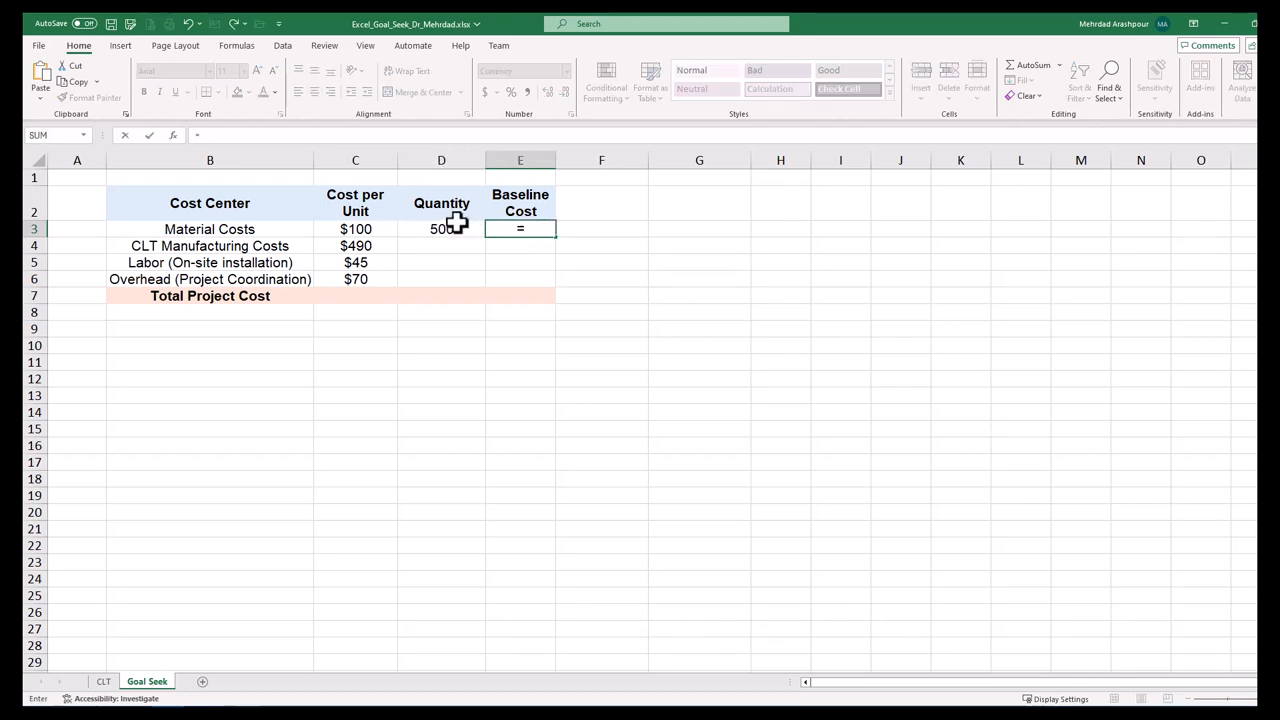
{"action": "left_click", "coordinate": [356, 228]}
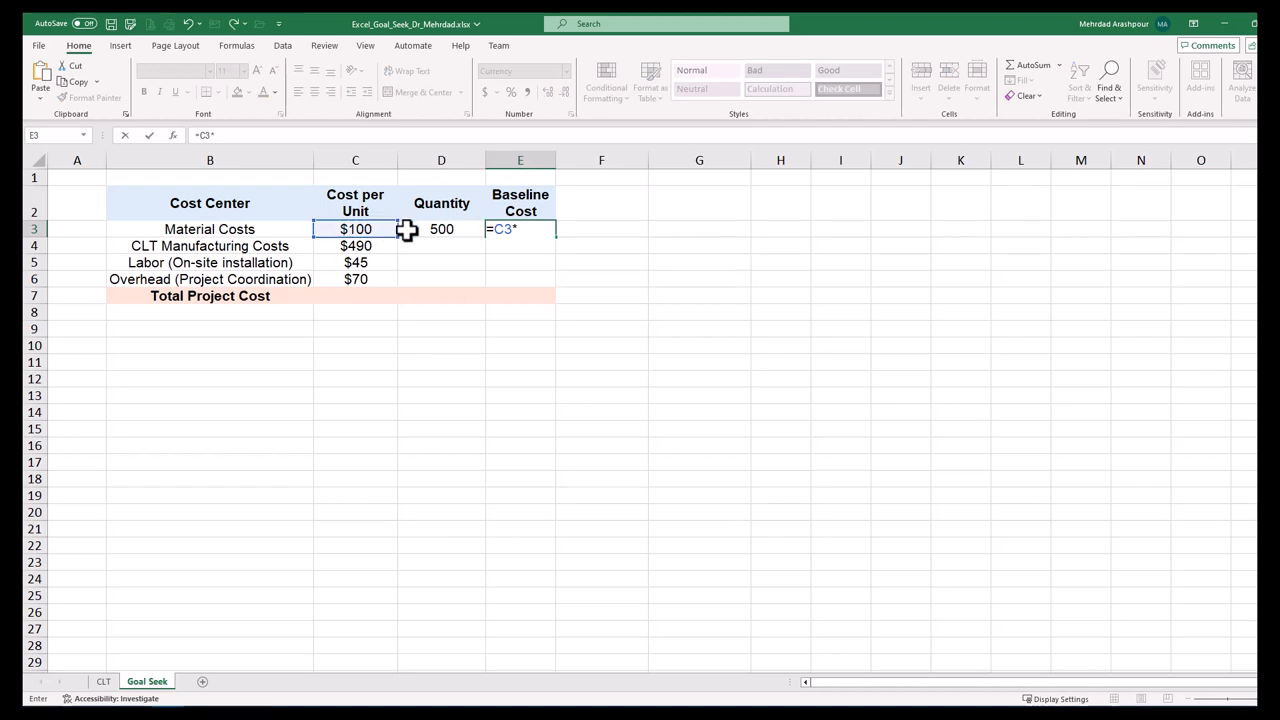
{"action": "key", "text": "Enter"}
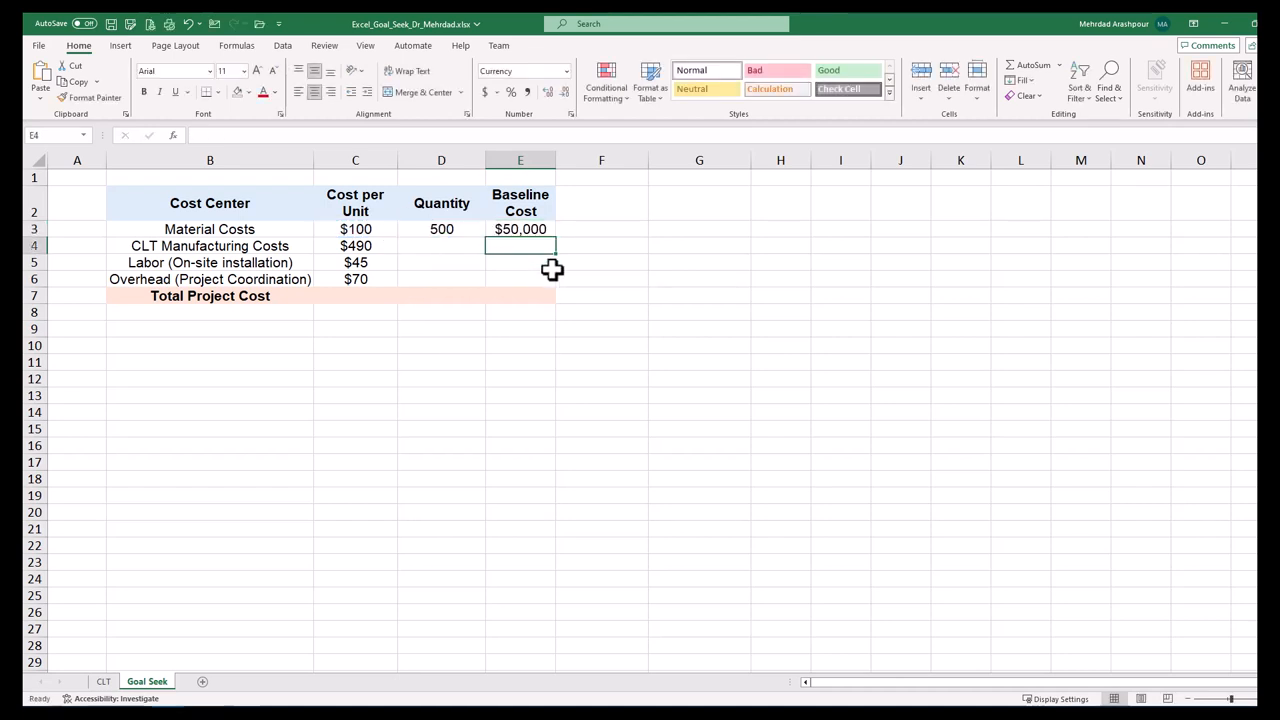
{"action": "mouse_move", "coordinate": [760, 282]}
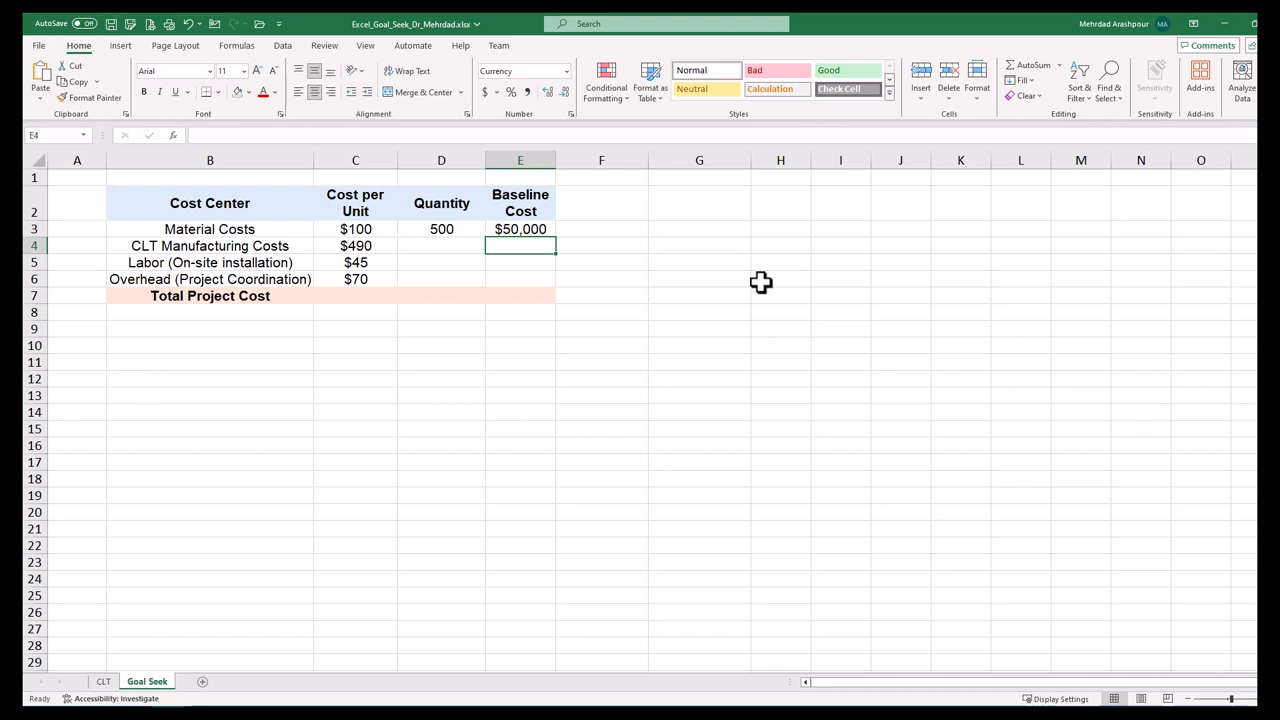
{"action": "mouse_move", "coordinate": [424, 244]}
{"action": "type", "text": "="}
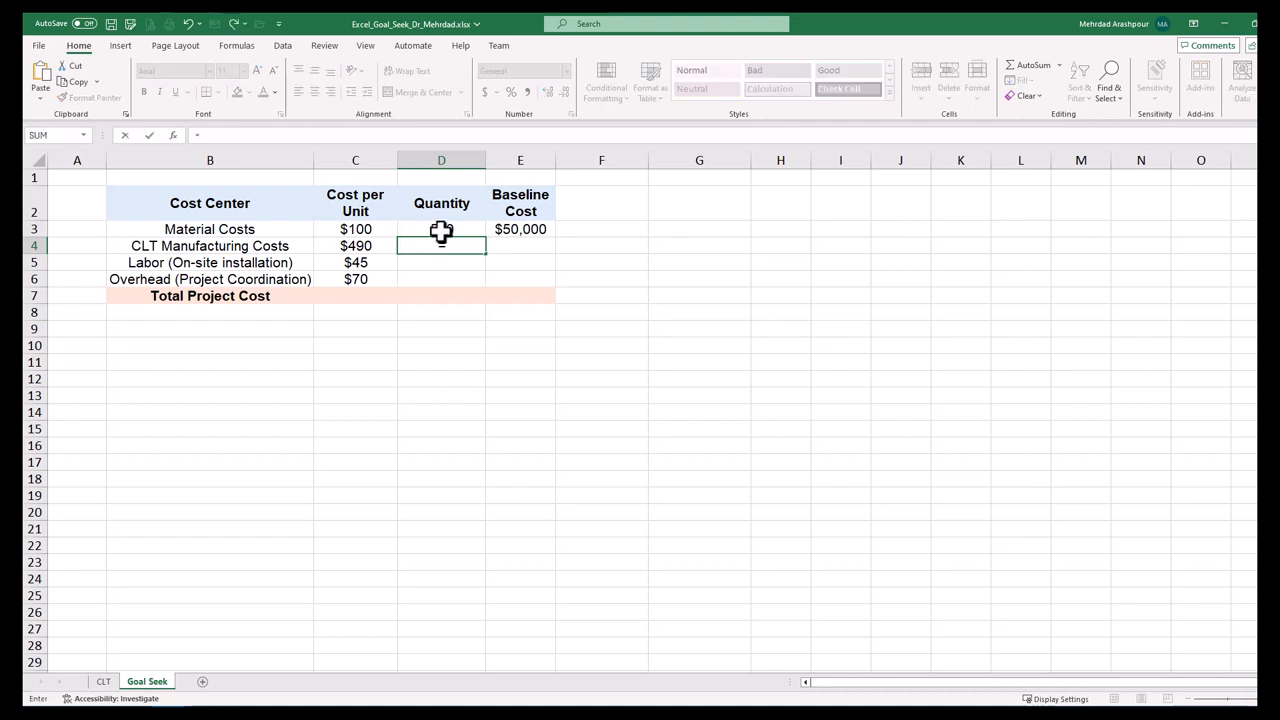
Enter quantities 500, 1000, 1000 and baseline cost formulas giving $245,000, $45,000 and $70,000
{"action": "type", "text": "500"}
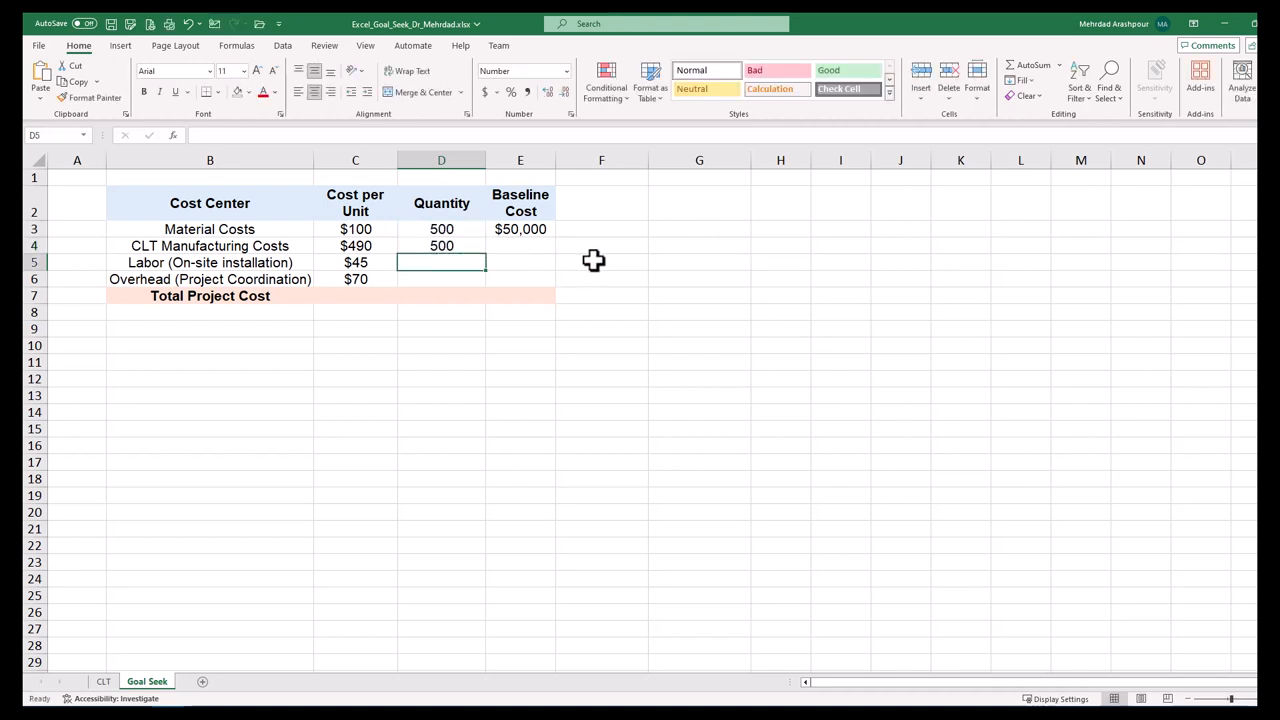
{"action": "left_click", "coordinate": [520, 246]}
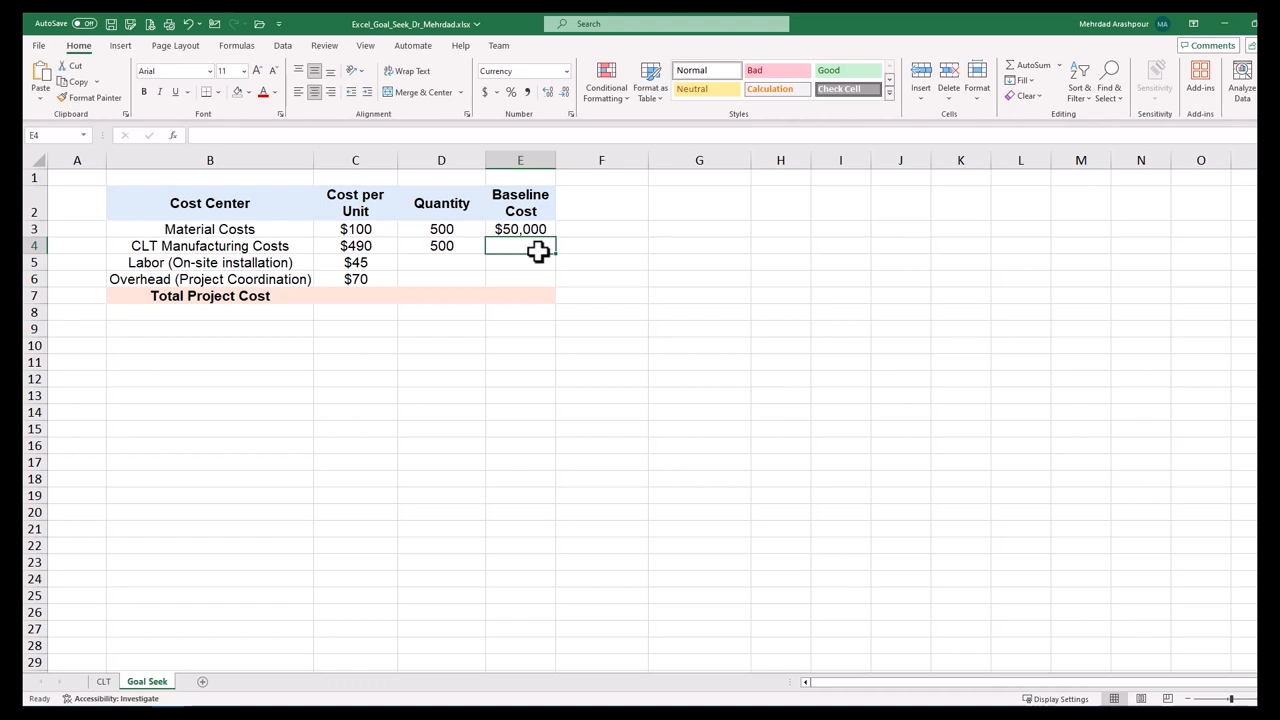
{"action": "left_click", "coordinate": [356, 244]}
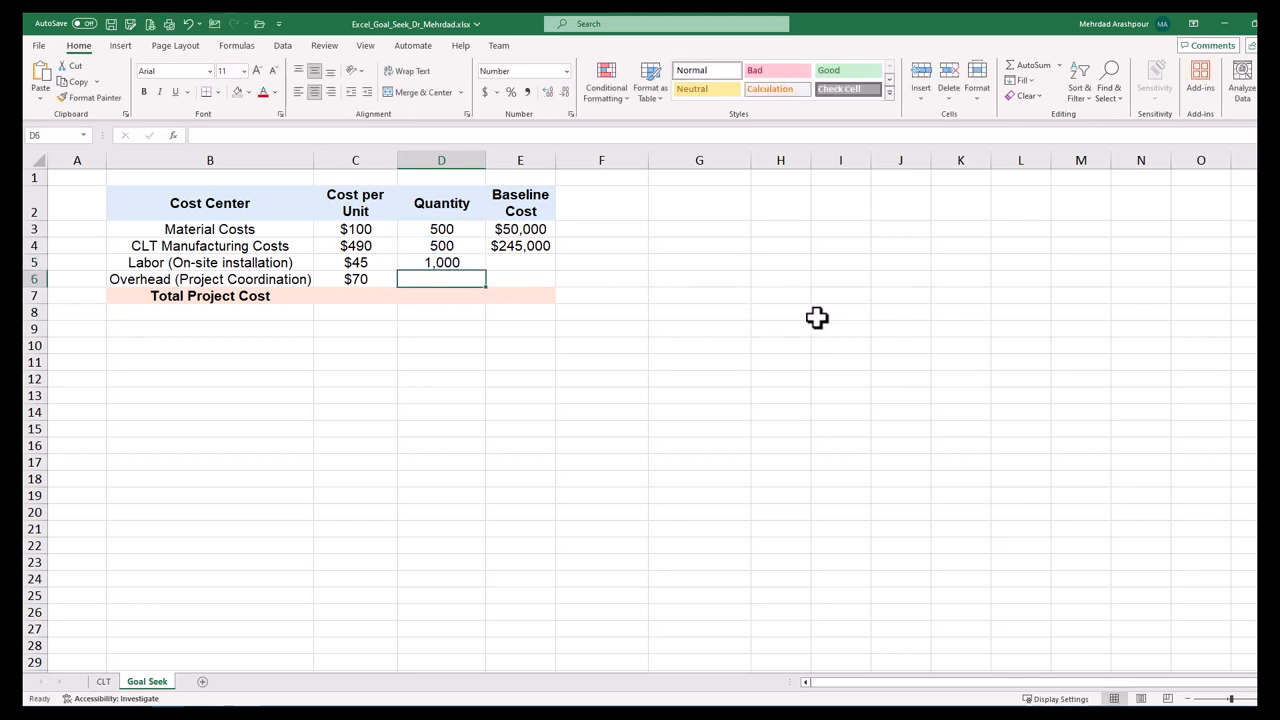
{"action": "type", "text": "=C5"}
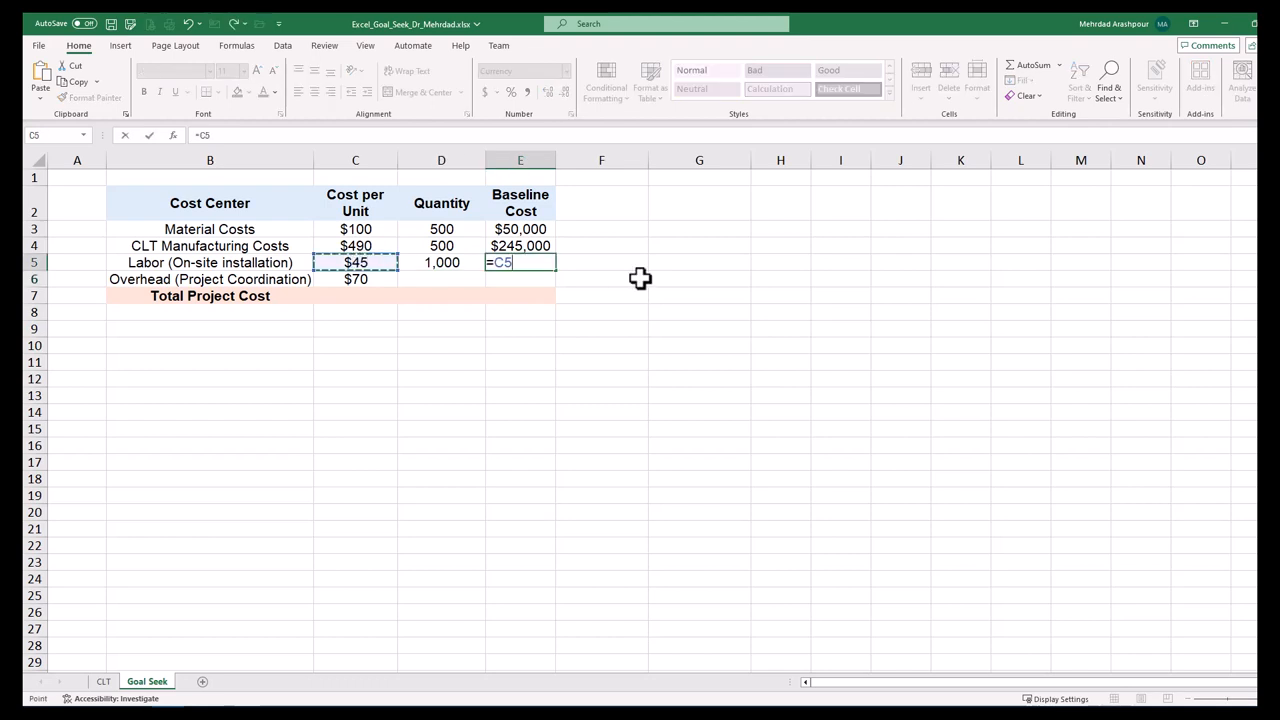
{"action": "left_click", "coordinate": [440, 262]}
{"action": "type", "text": "="}
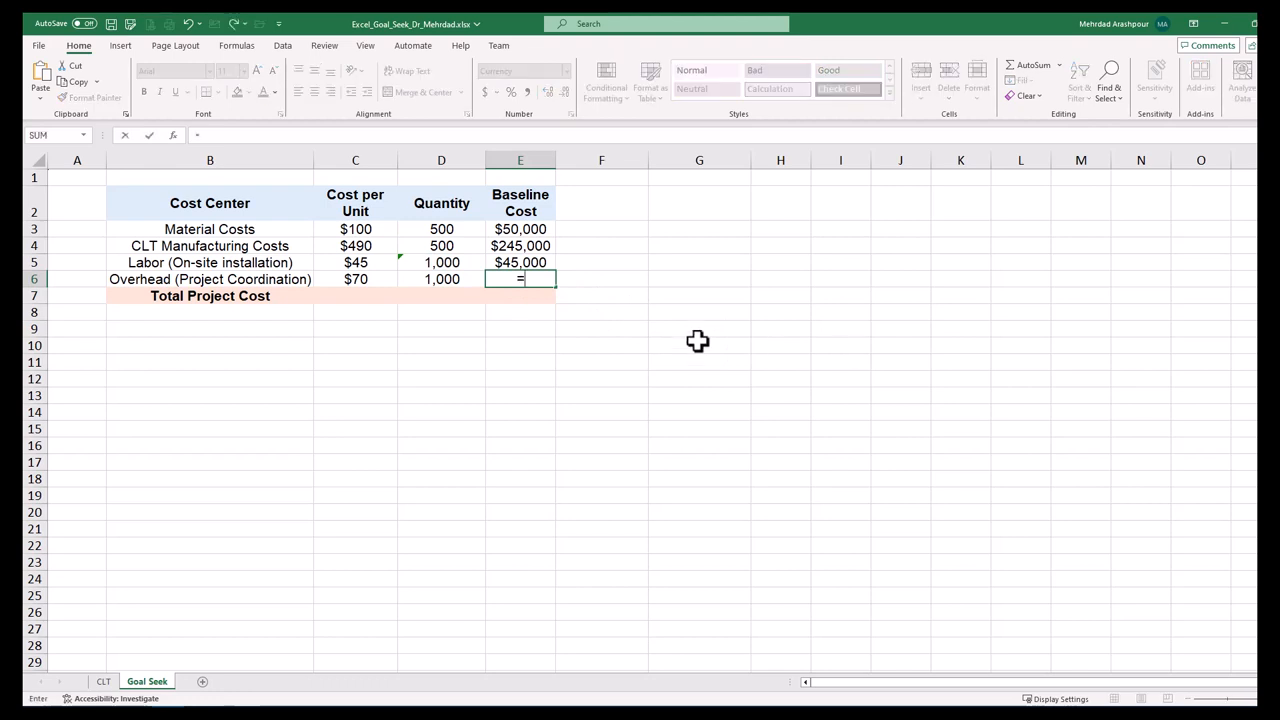
{"action": "left_click", "coordinate": [356, 280]}
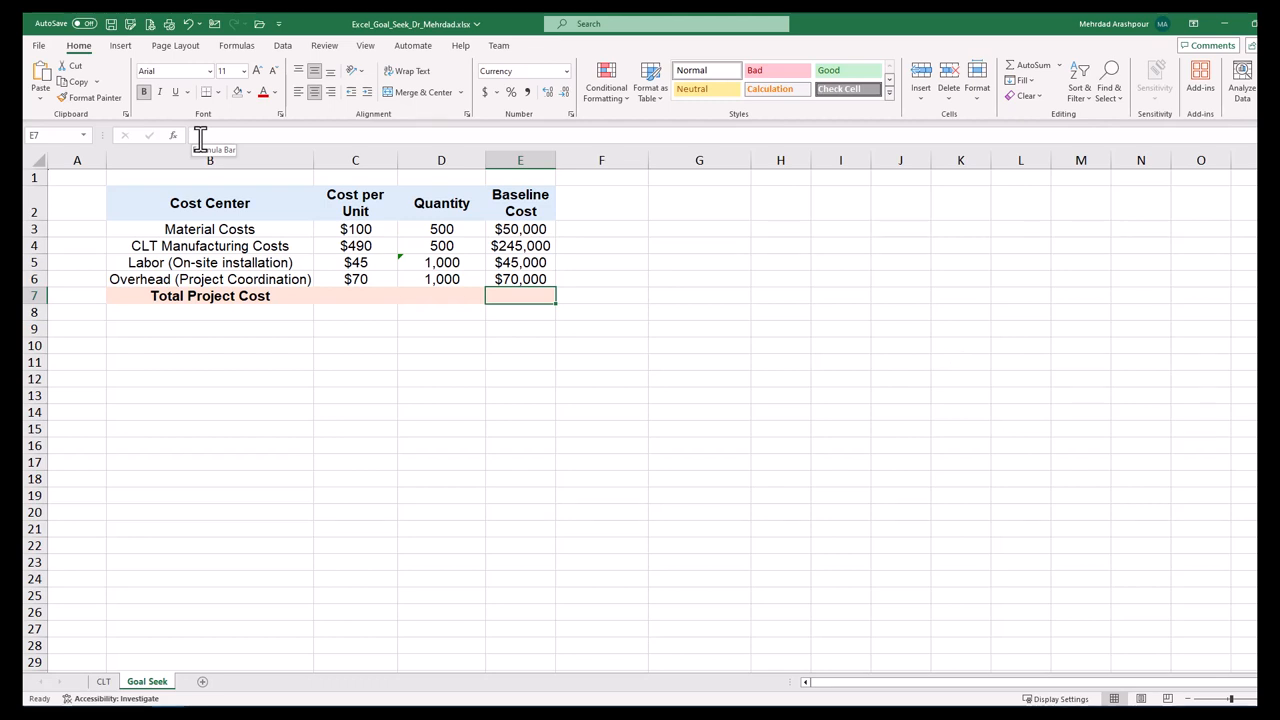
{"action": "type", "text": "="}
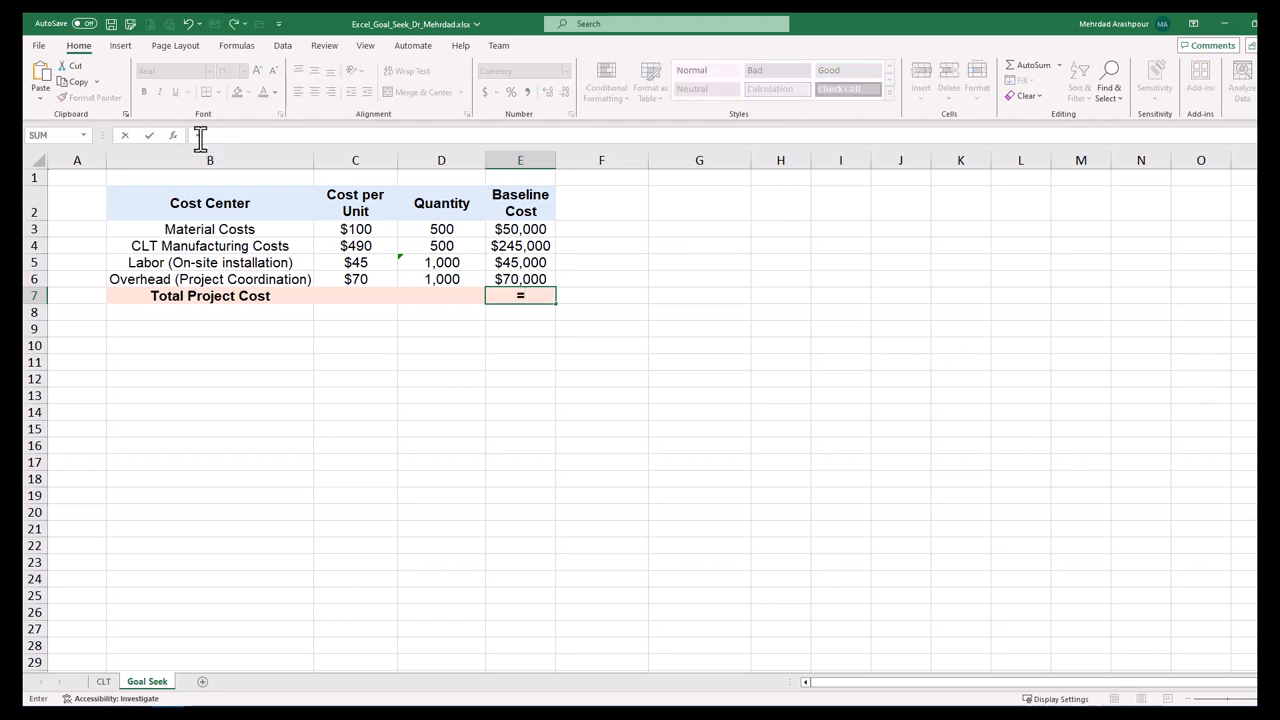
{"action": "type", "text": "sum"}
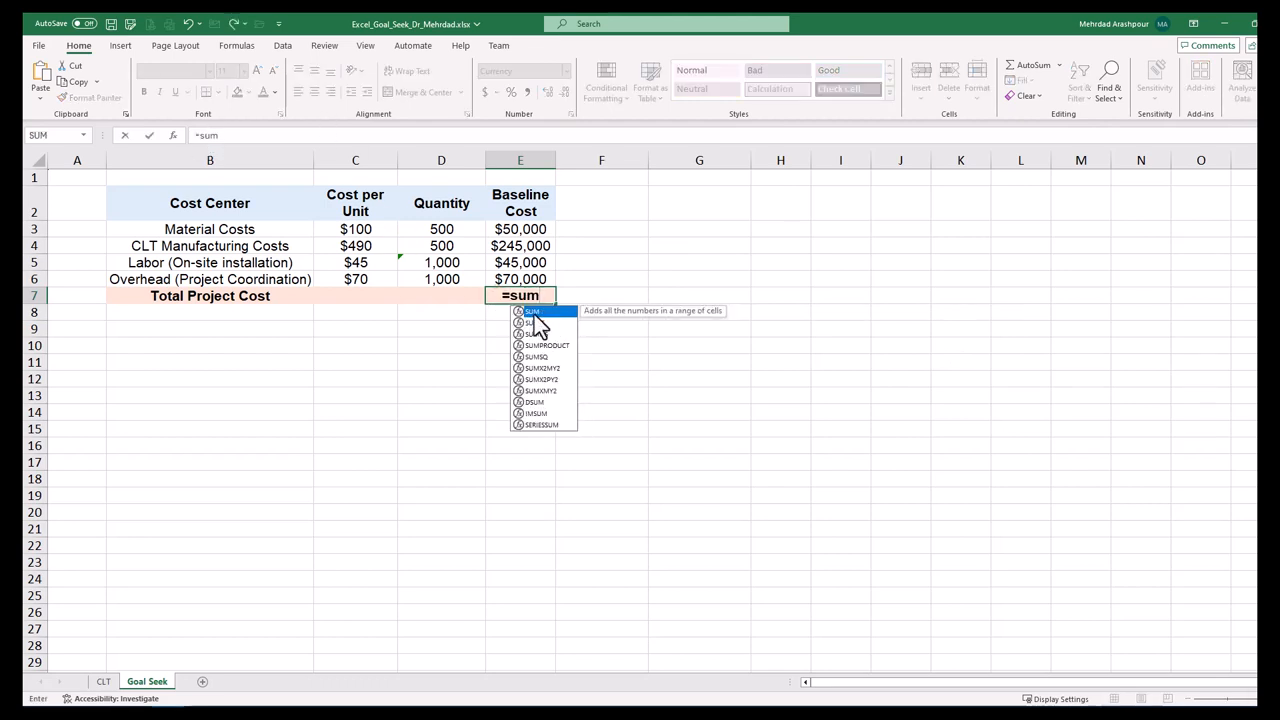
{"action": "left_click_drag", "start_coordinate": [520, 228], "coordinate": [520, 280]}
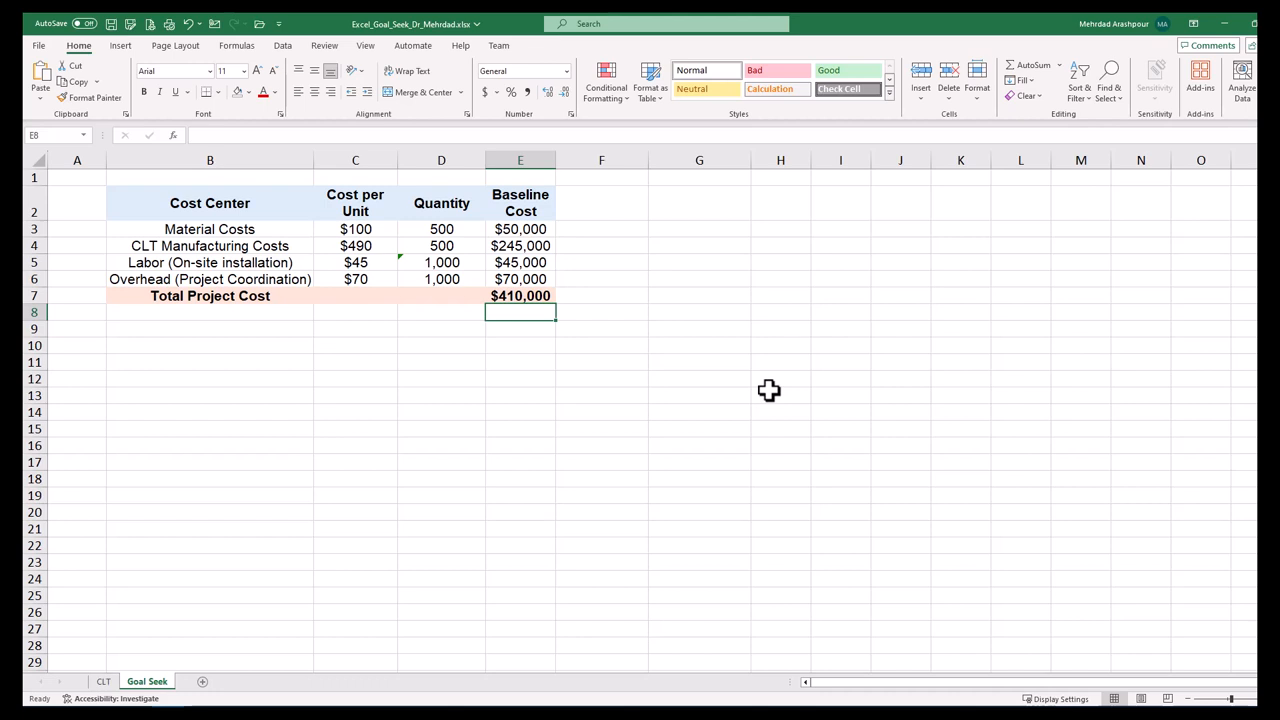
{"action": "mouse_move", "coordinate": [712, 400]}
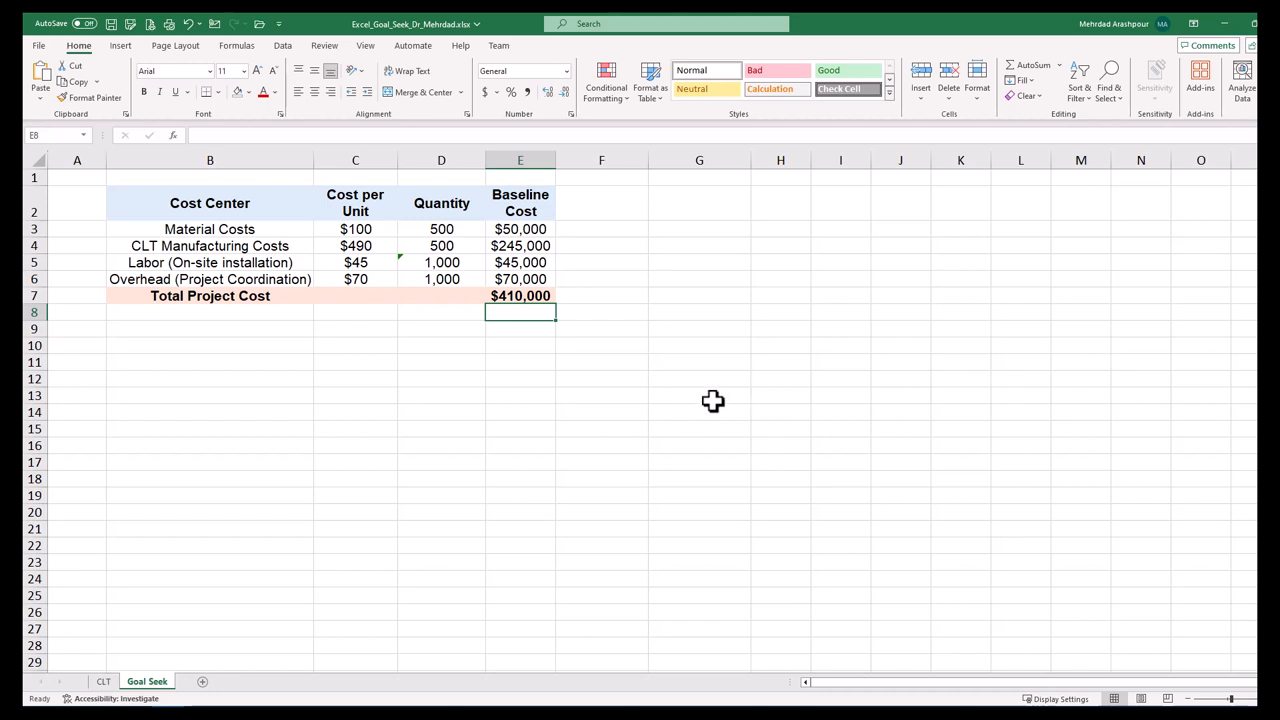
{"action": "mouse_move", "coordinate": [768, 390]}
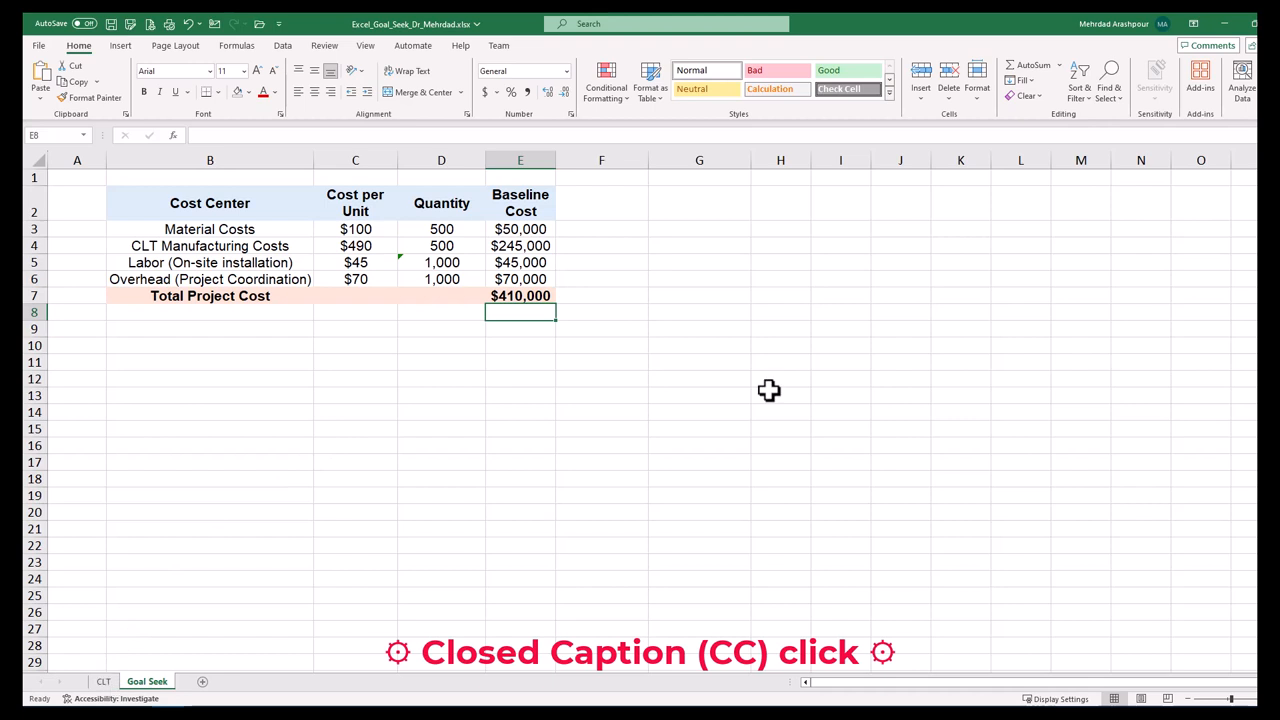
{"action": "mouse_move", "coordinate": [220, 520]}
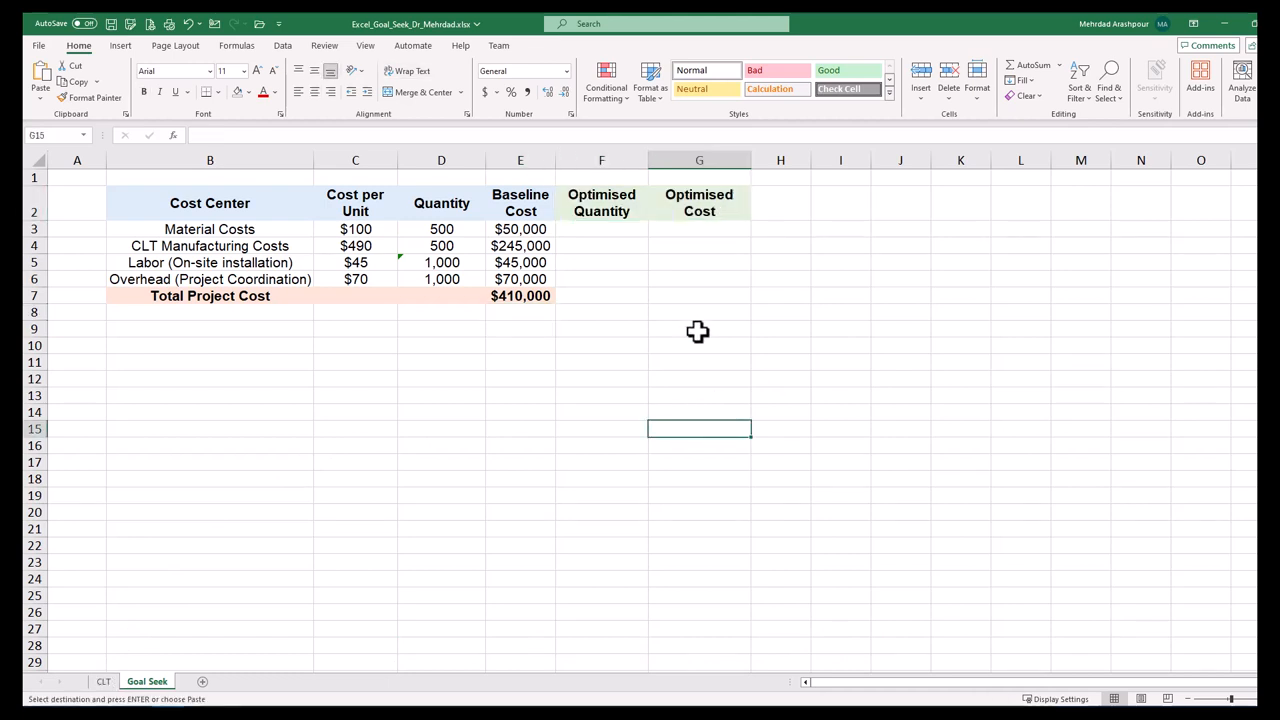
{"action": "mouse_move", "coordinate": [624, 404]}
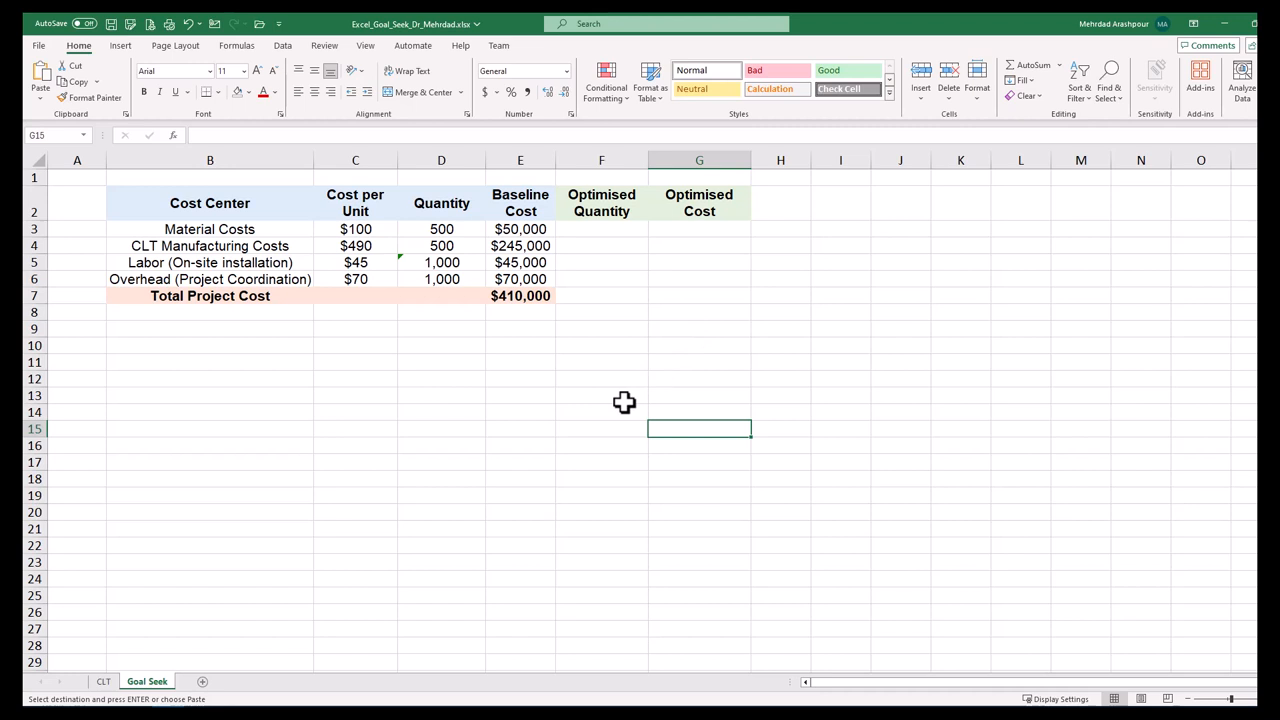
Shade the material optimised quantity F3 yellow and select the $410,000 optimised total in G7
{"action": "left_click", "coordinate": [600, 228]}
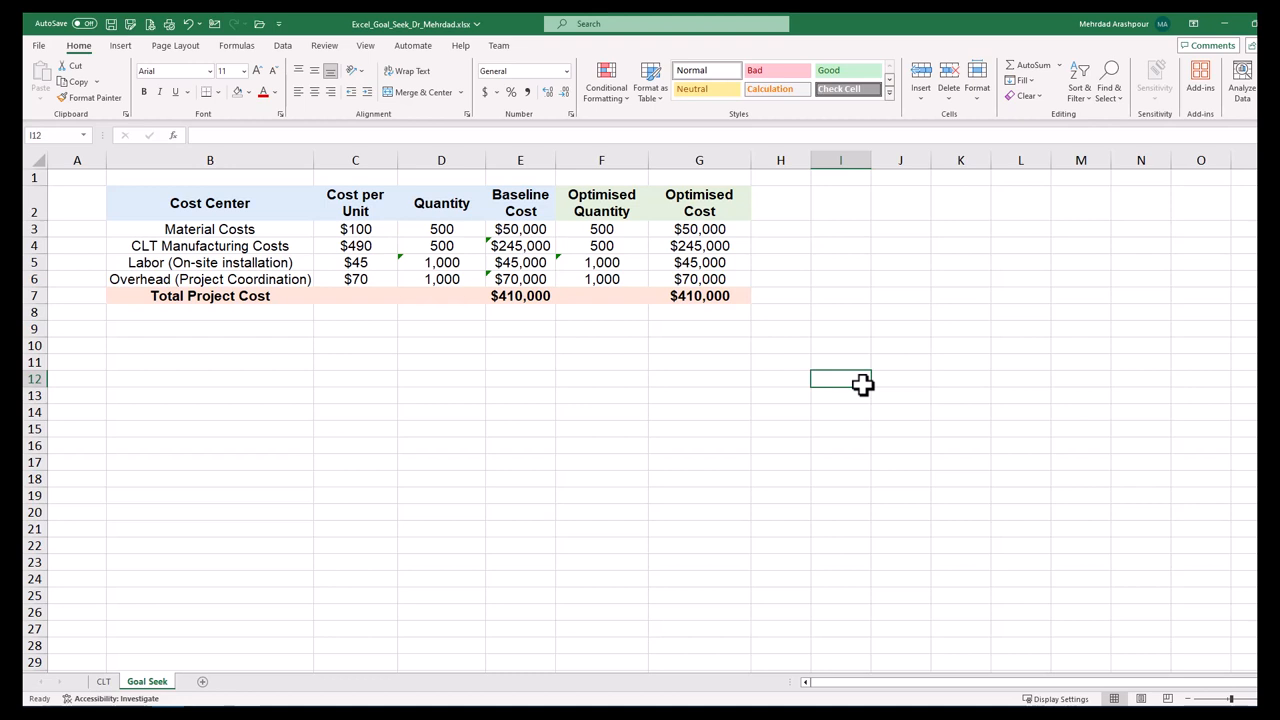
{"action": "left_click", "coordinate": [600, 228]}
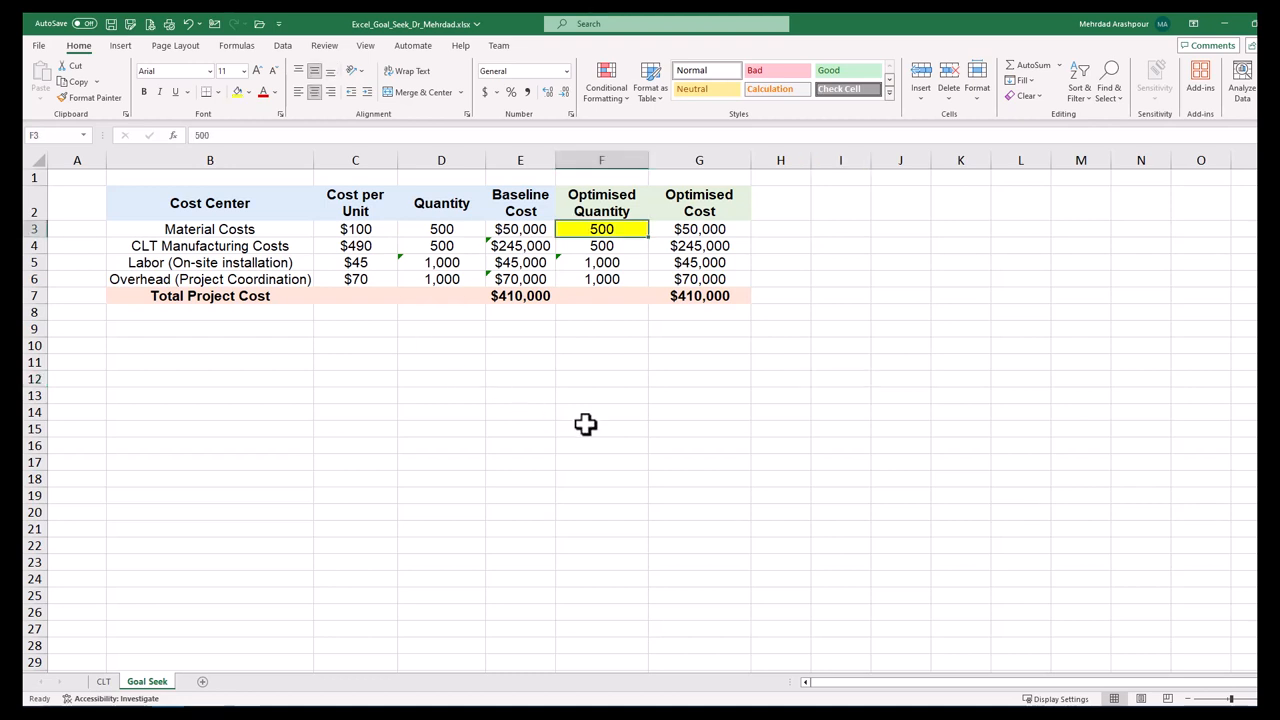
{"action": "mouse_move", "coordinate": [594, 428]}
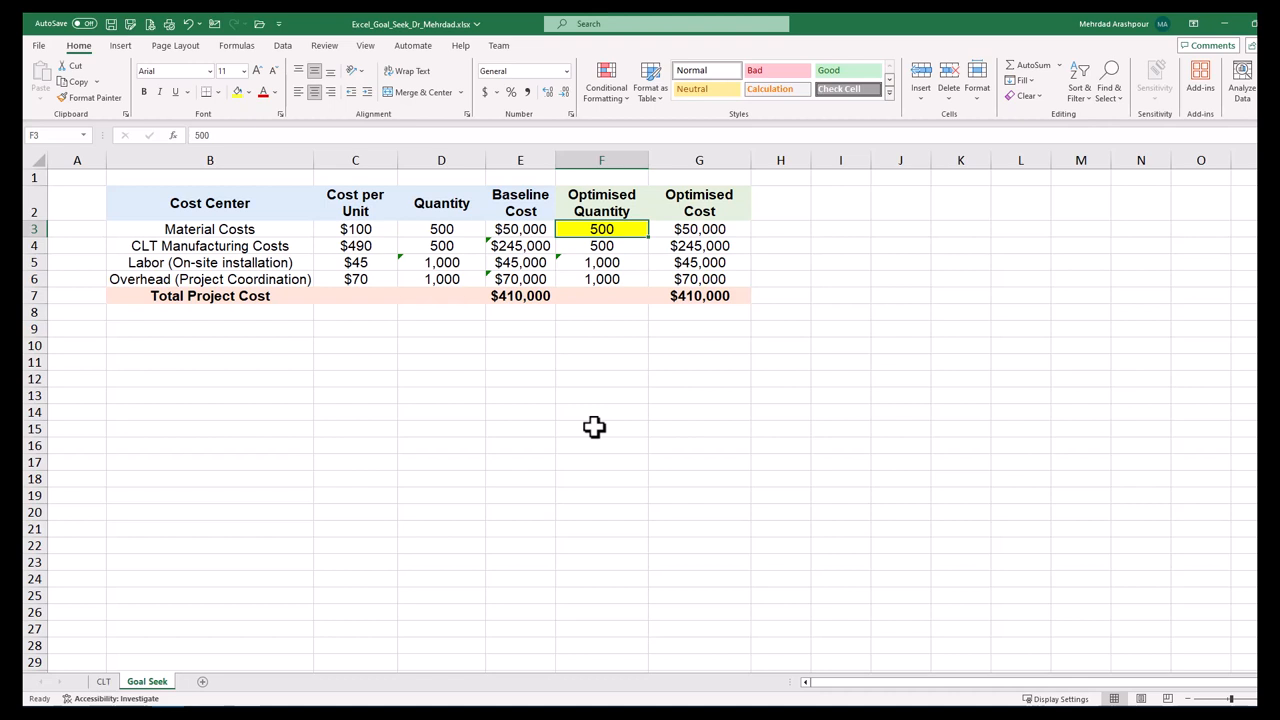
{"action": "mouse_move", "coordinate": [724, 320]}
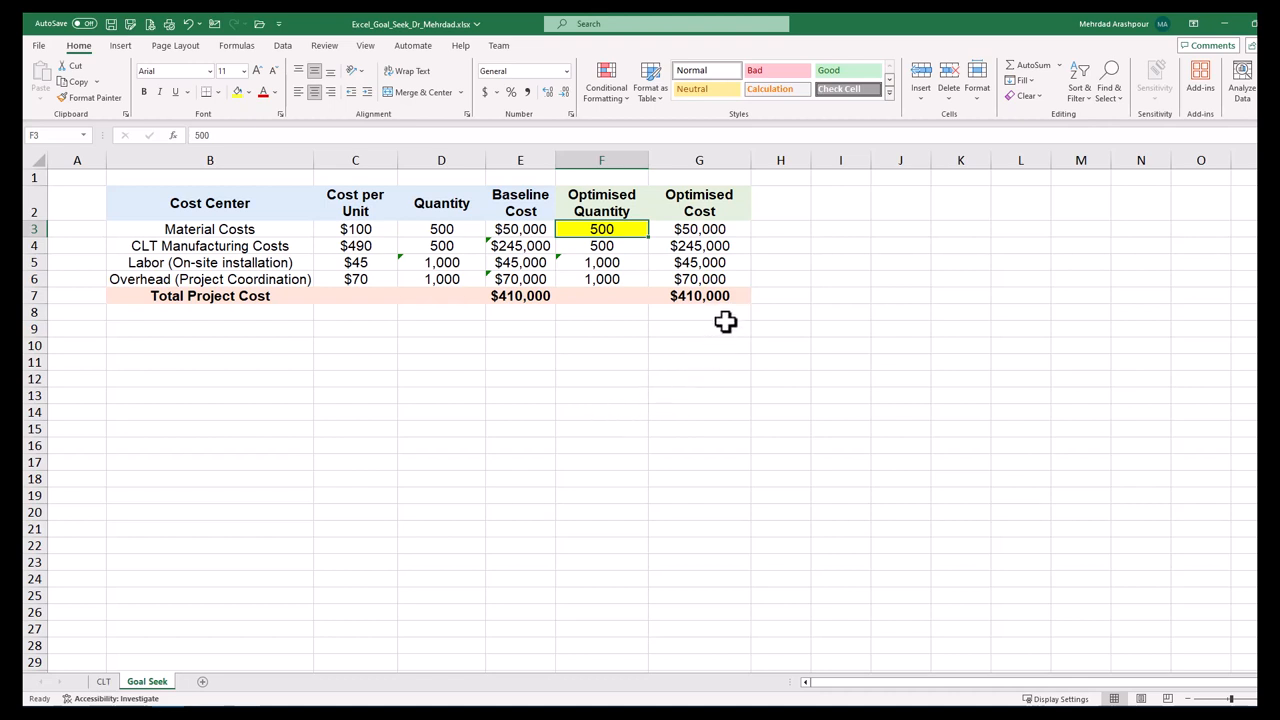
{"action": "left_click", "coordinate": [700, 296]}
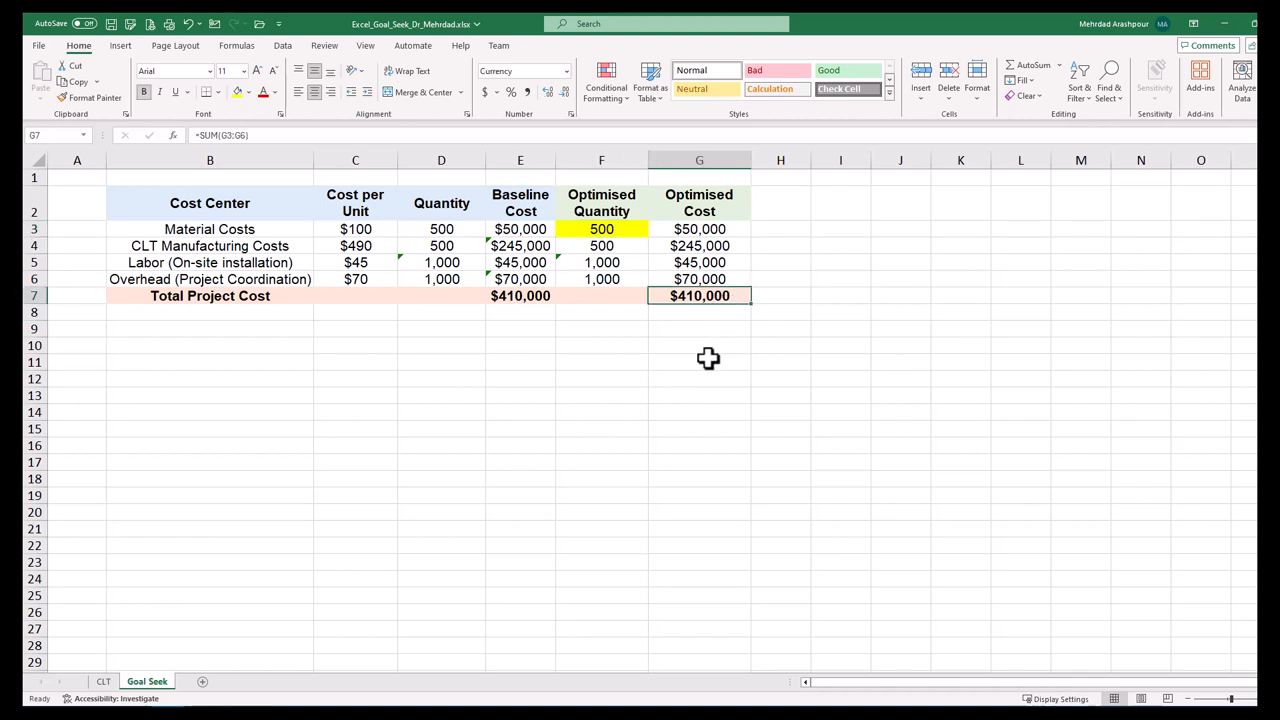
Launch Goal Seek from What-If Analysis with G7 as the set cell
{"action": "left_click", "coordinate": [284, 44]}
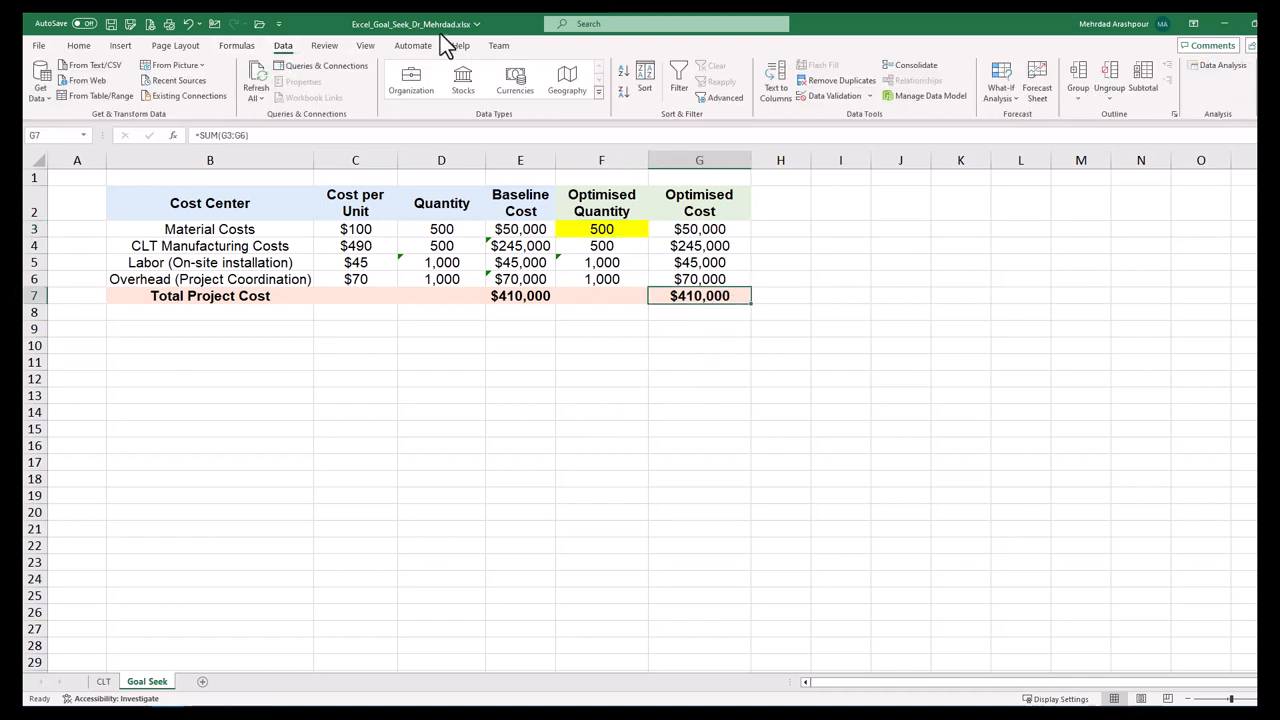
{"action": "left_click", "coordinate": [1000, 82]}
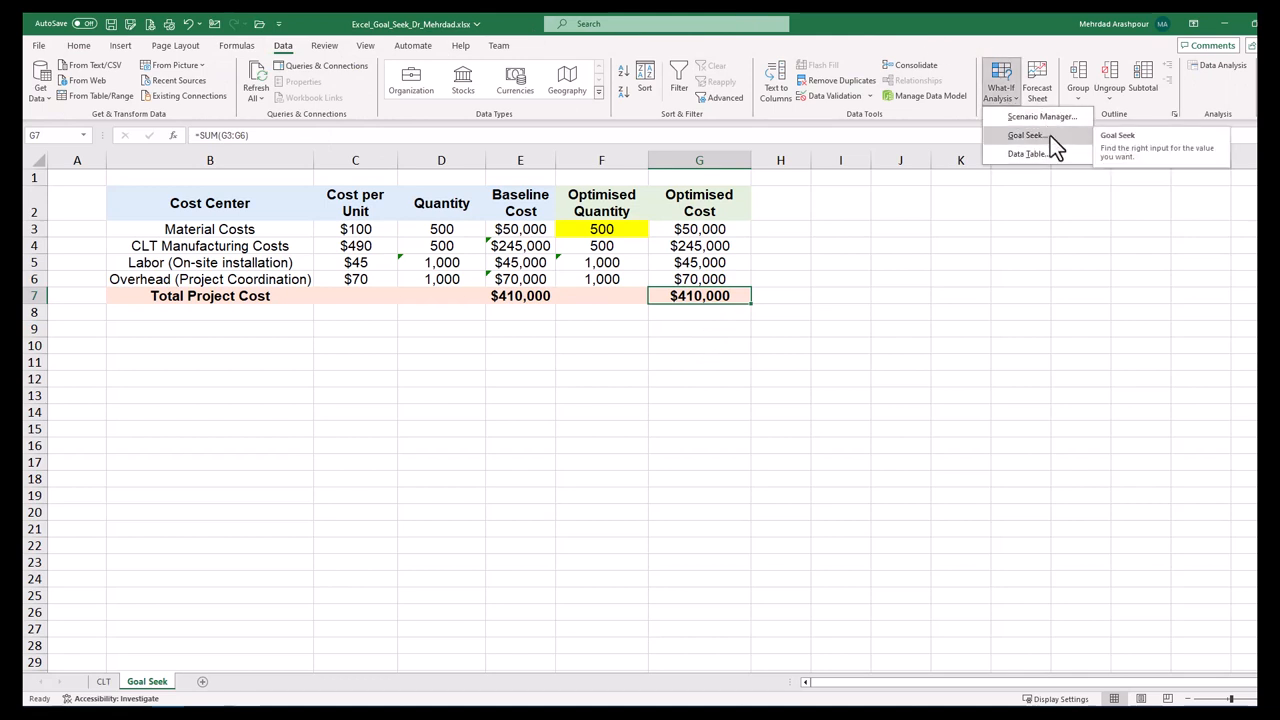
{"action": "left_click", "coordinate": [1024, 136]}
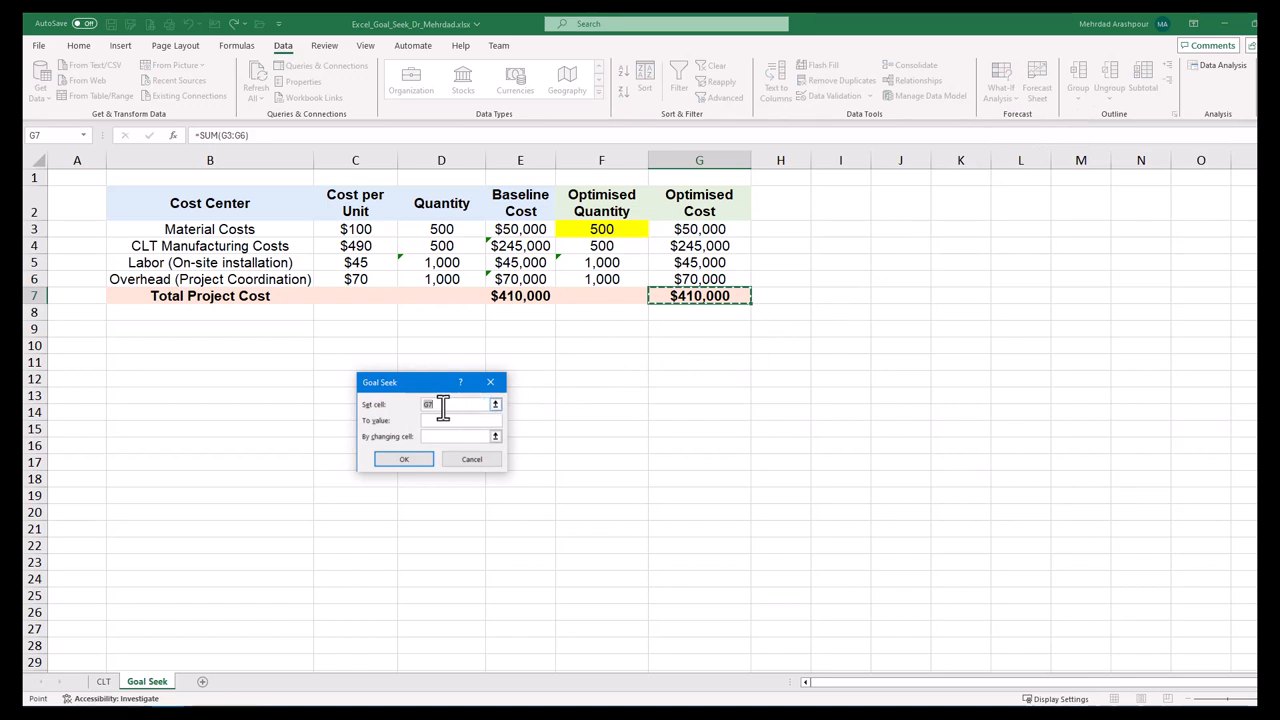
Run Goal Seek to value 375000 by changing F3 and accept the $375,000 solution
{"action": "left_click", "coordinate": [458, 420]}
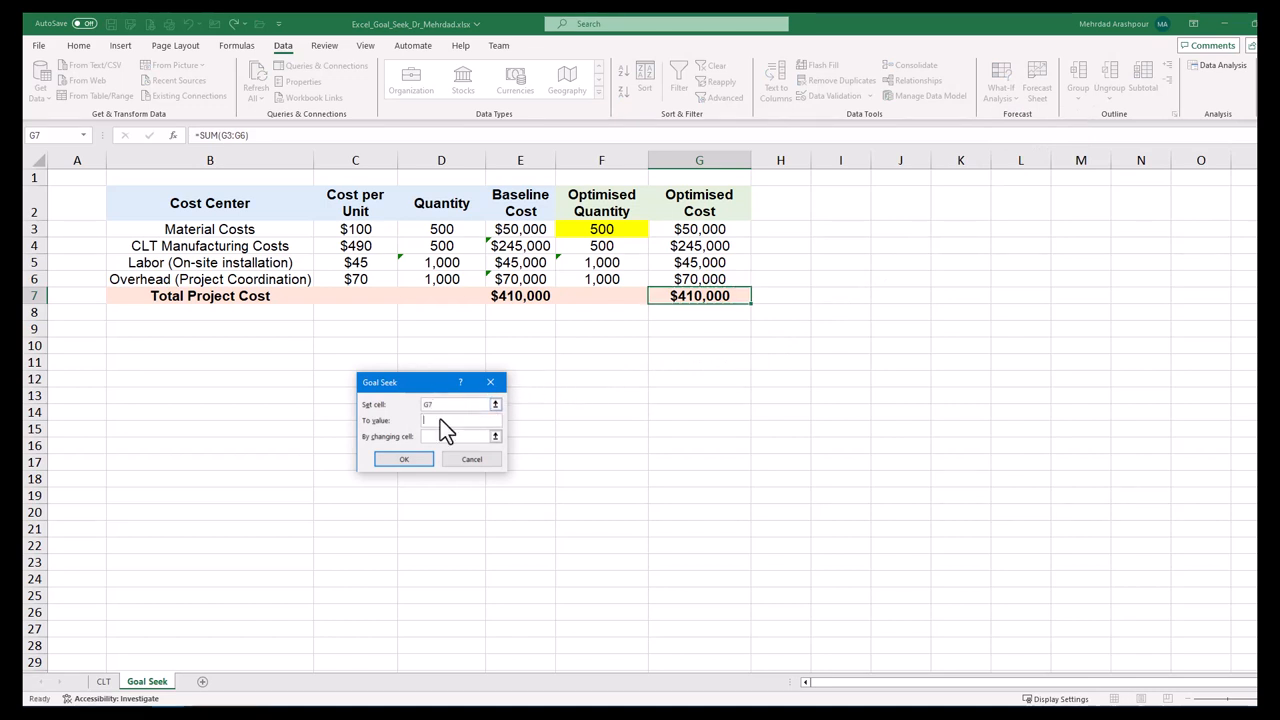
{"action": "type", "text": "3"}
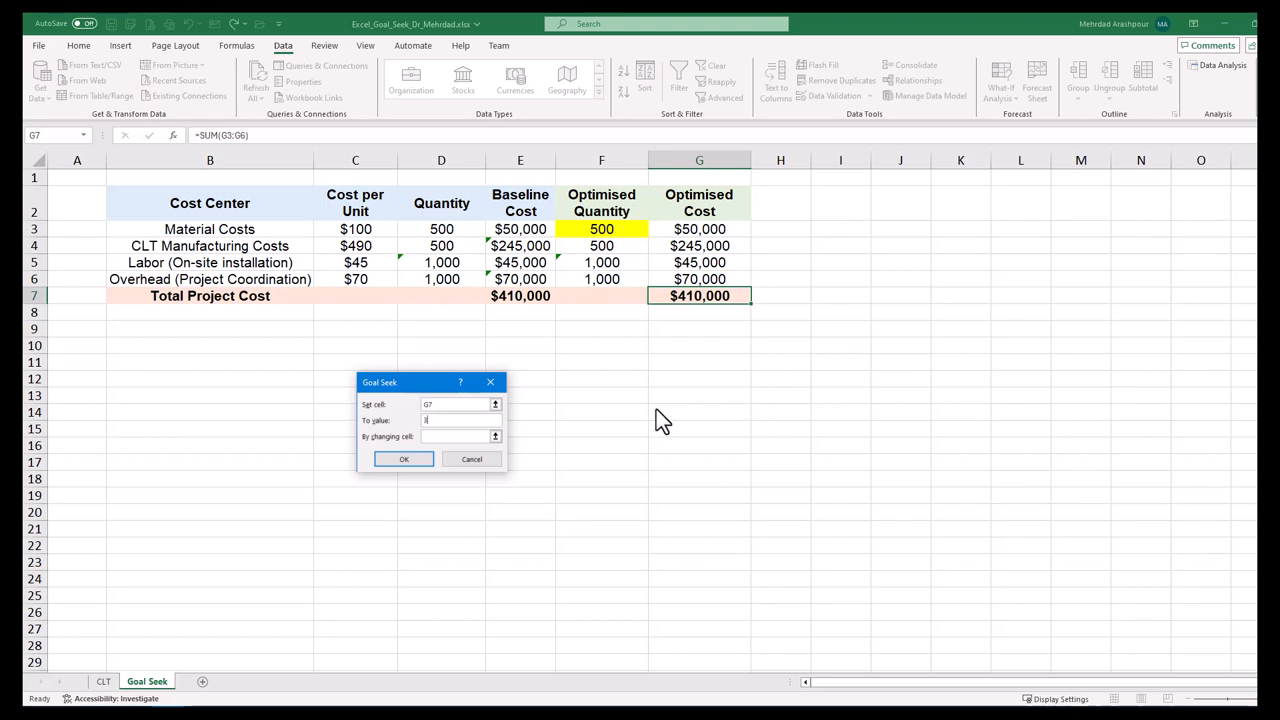
{"action": "type", "text": "75000"}
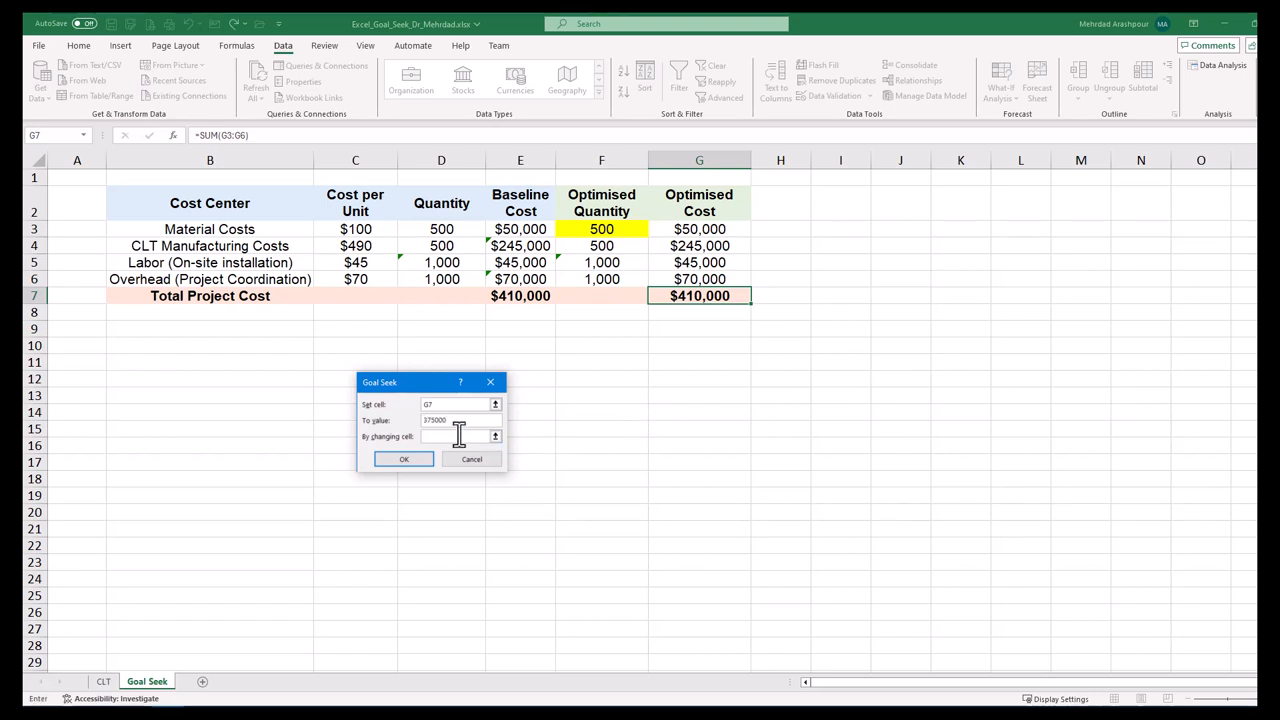
{"action": "left_click", "coordinate": [600, 228]}
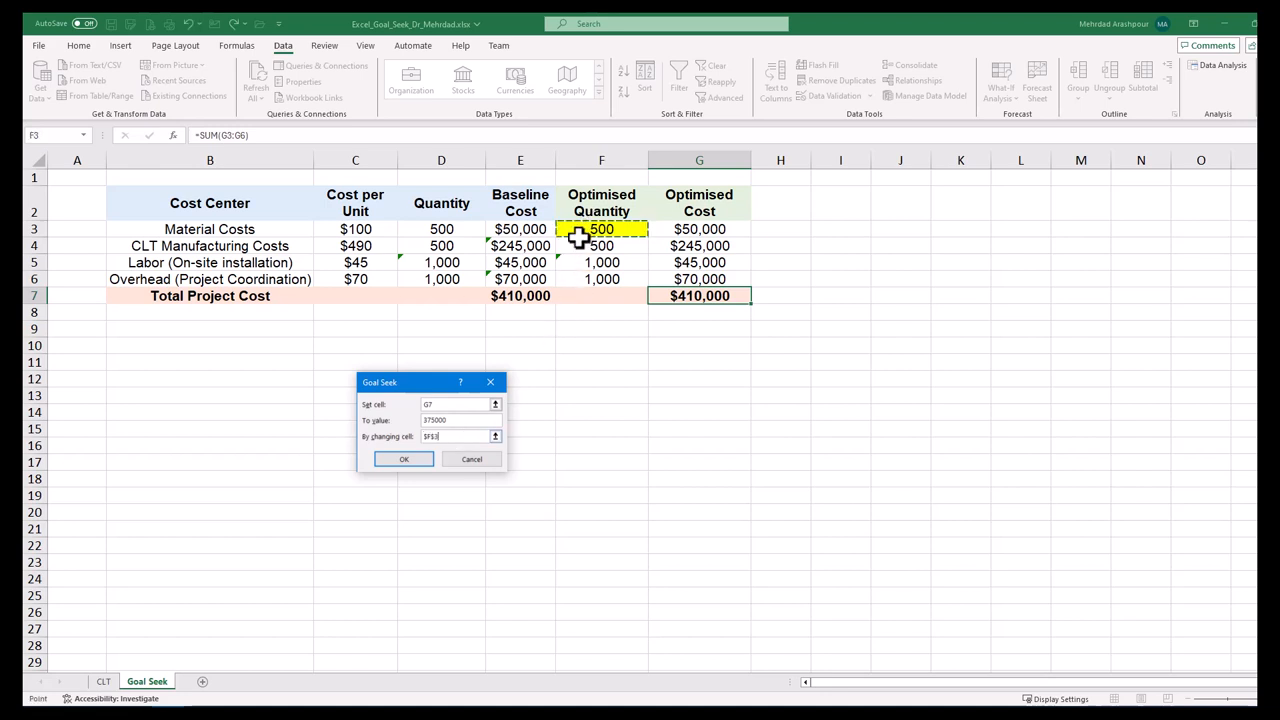
{"action": "left_click", "coordinate": [404, 458]}
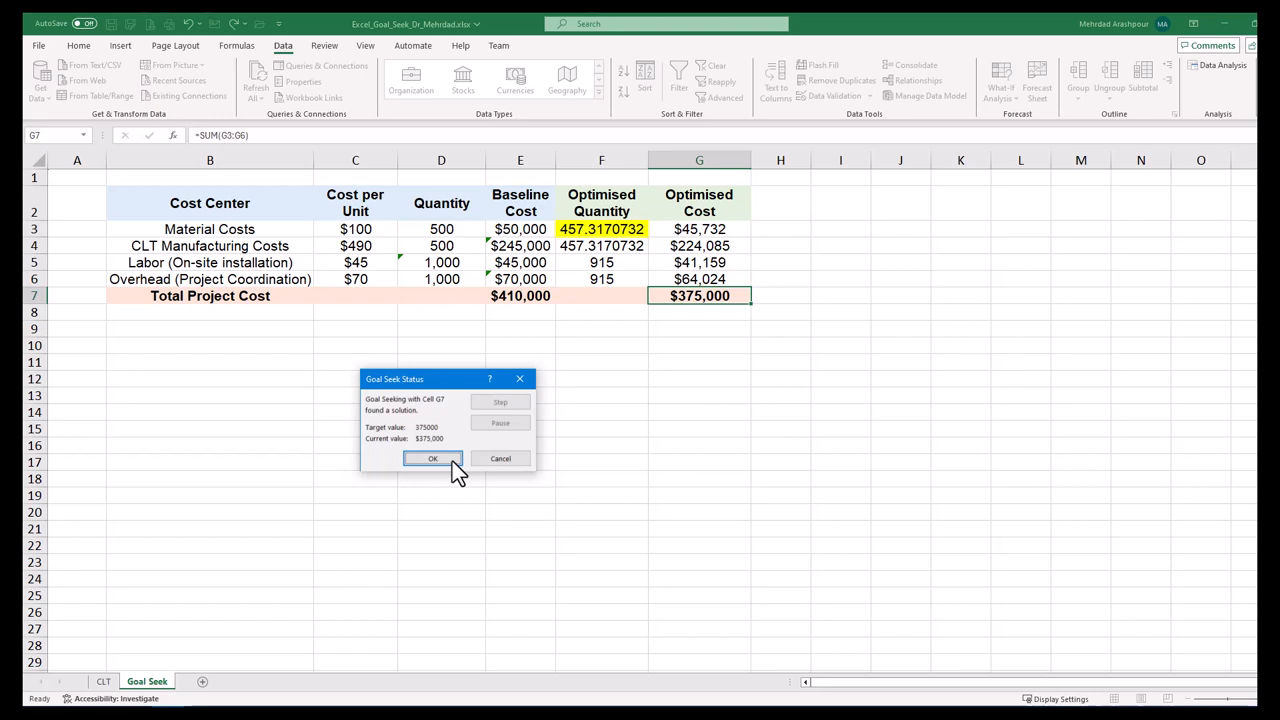
{"action": "left_click", "coordinate": [432, 458]}
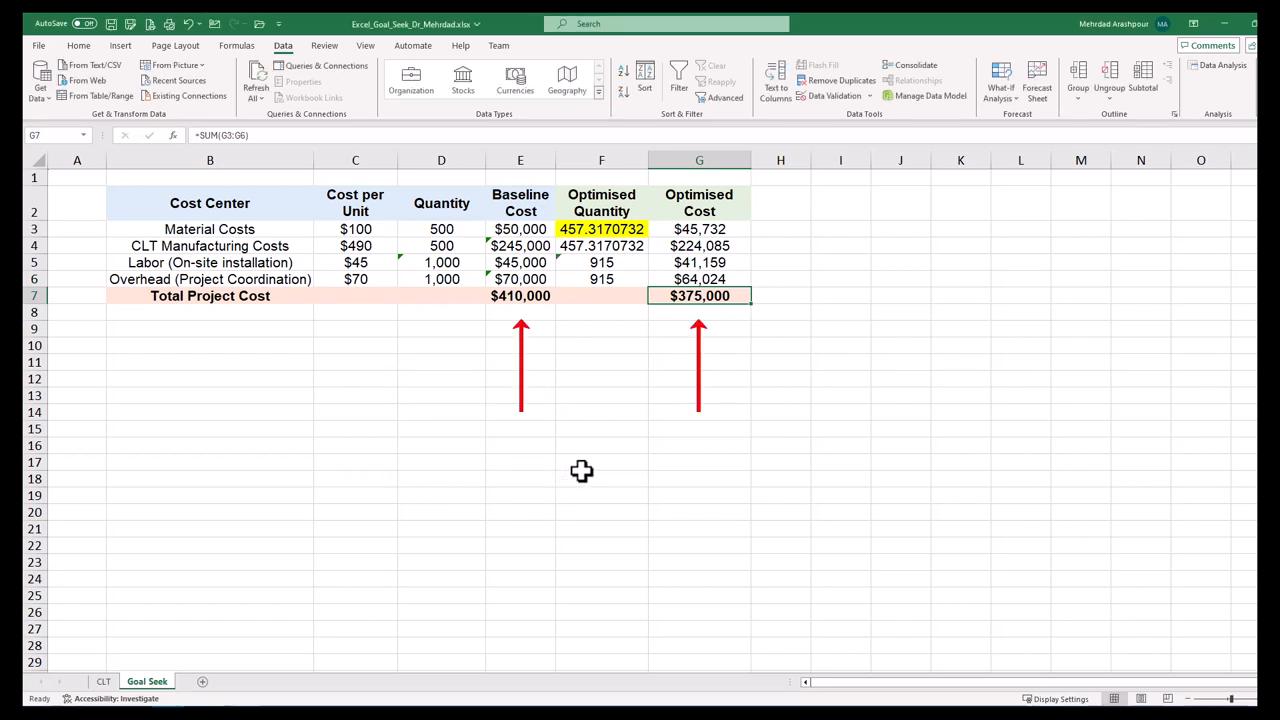